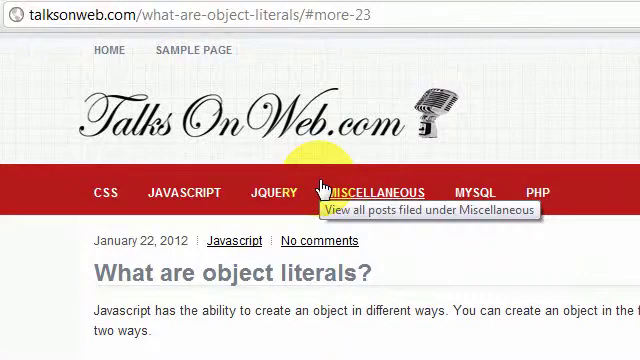
- Scroll through object.js from the untidy global code down to the object-literal version
scroll(down, 3)
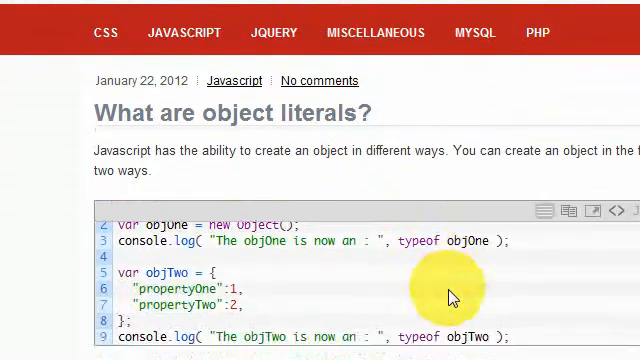
scroll(down, 3)
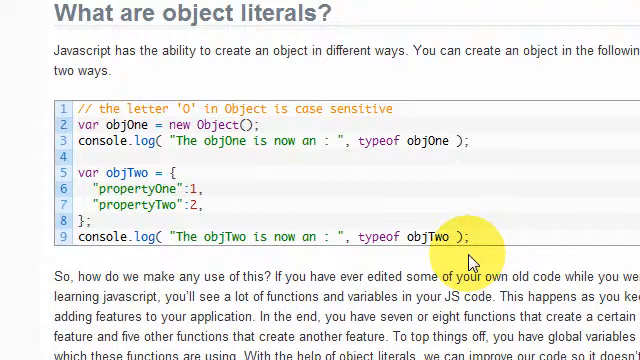
scroll(up, 3)
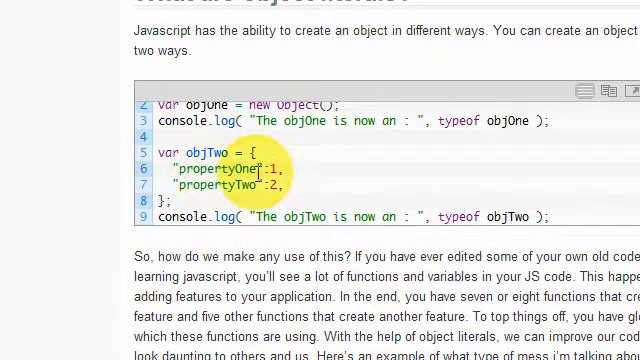
scroll(up, 3)
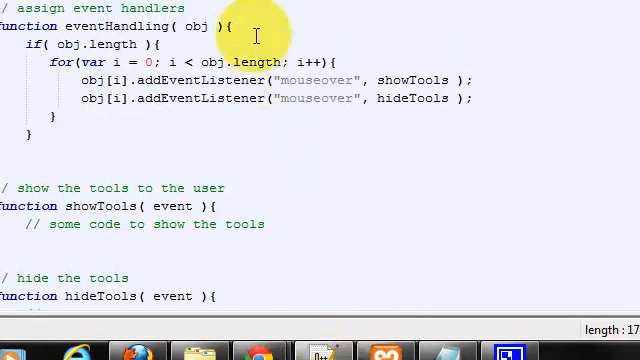
scroll(up, 3)
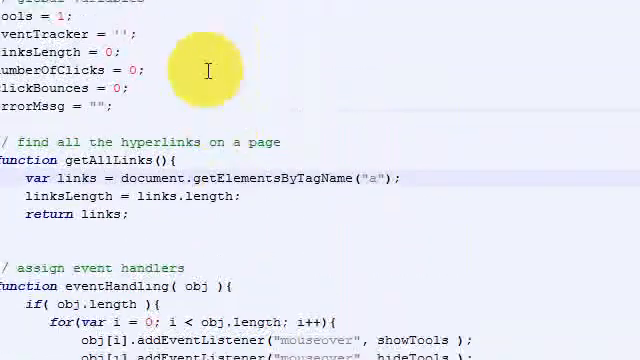
scroll(up, 3)
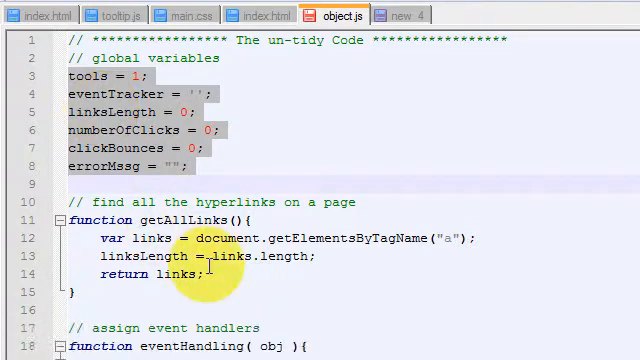
scroll(down, 3)
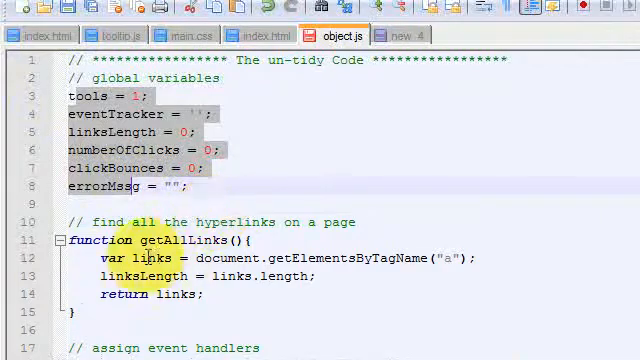
scroll(down, 3)
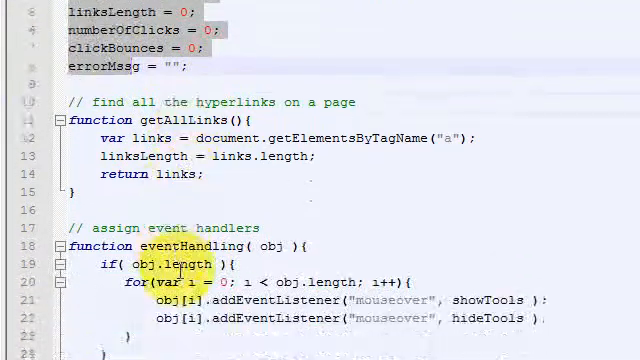
scroll(down, 3)
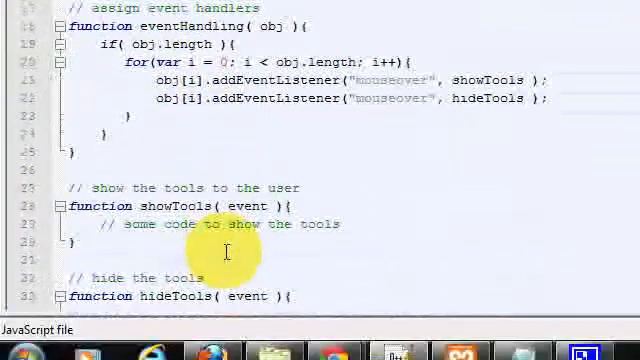
scroll(down, 3)
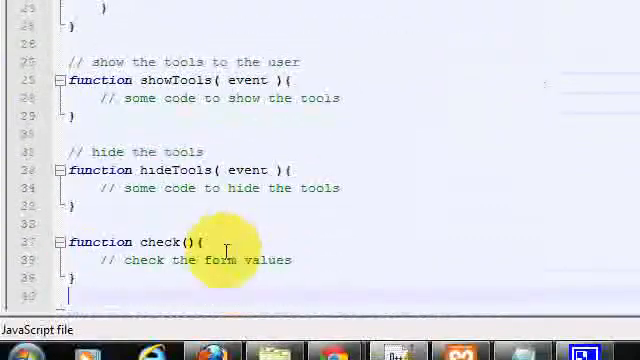
scroll(down, 3)
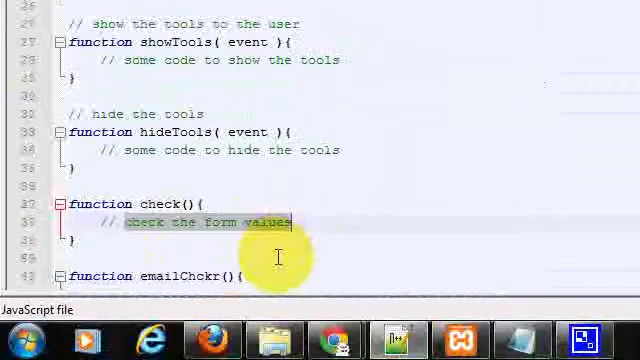
scroll(down, 3)
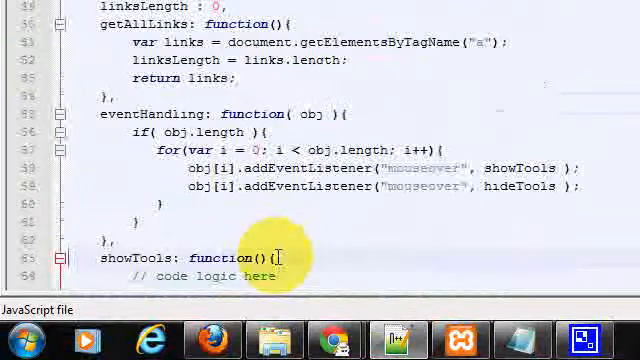
scroll(up, 3)
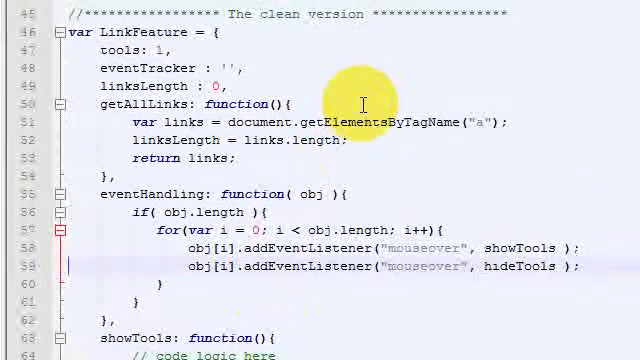
scroll(up, 3)
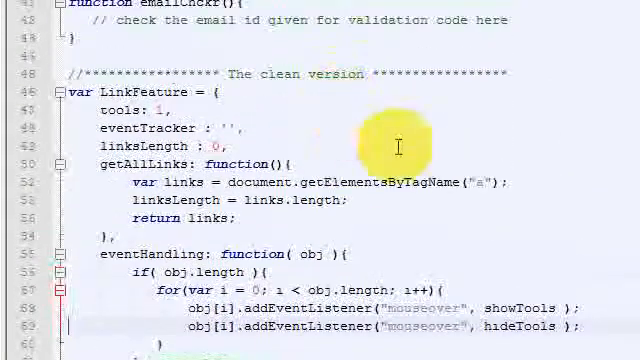
double_click(148, 92)
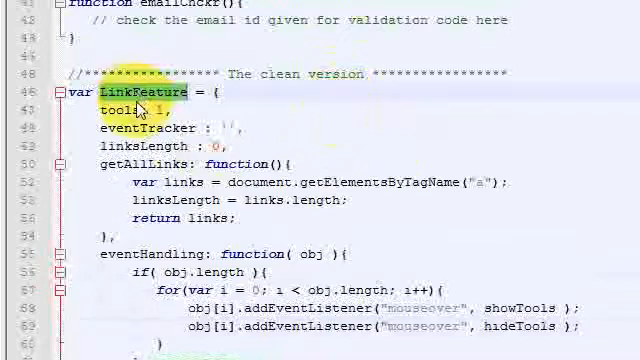
scroll(down, 3)
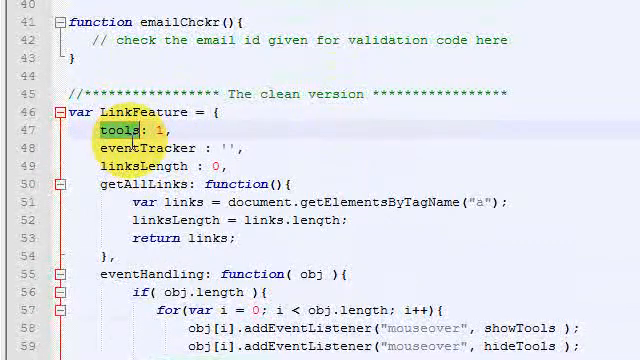
scroll(up, 3)
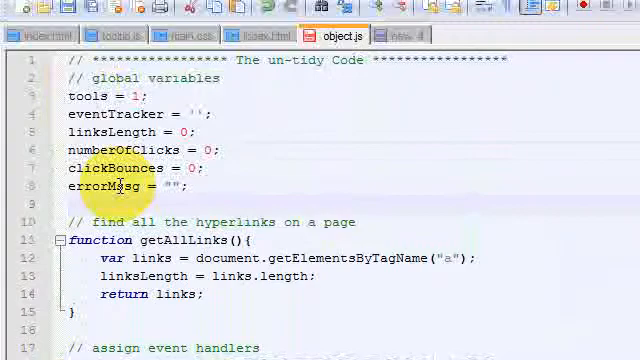
scroll(down, 3)
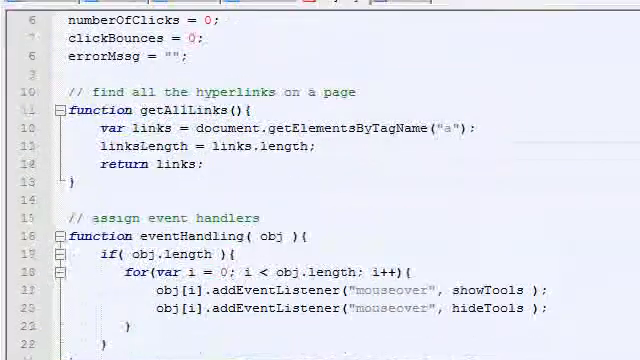
scroll(down, 3)
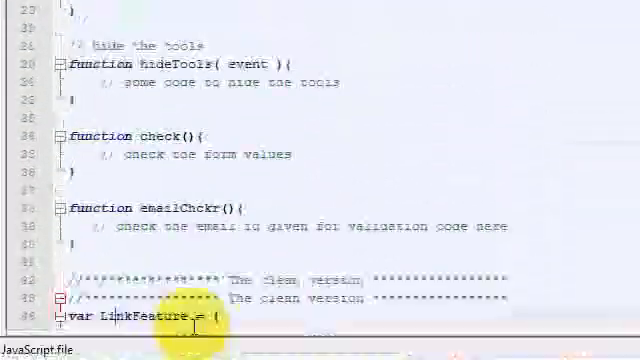
scroll(down, 3)
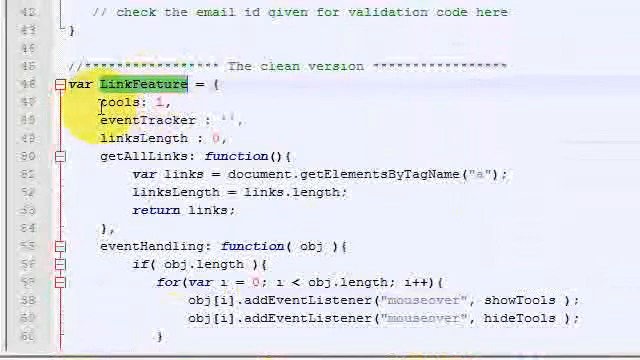
scroll(up, 3)
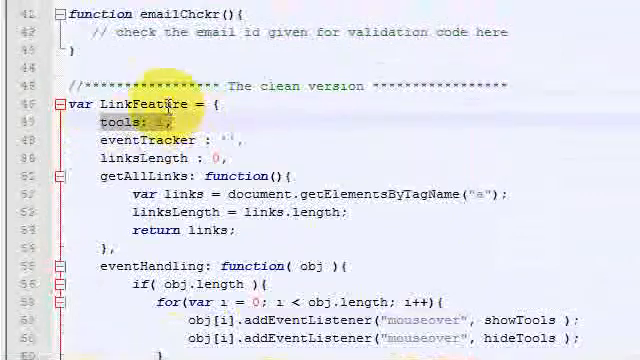
double_click(140, 104)
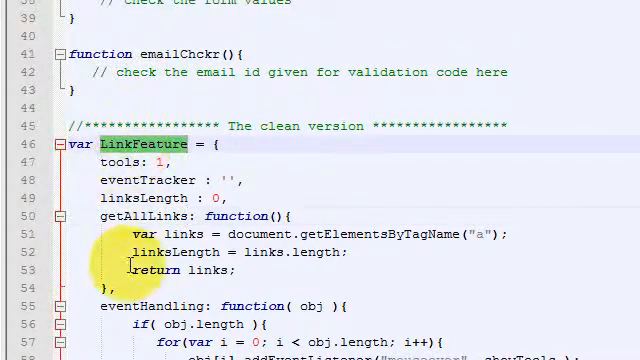
scroll(up, 3)
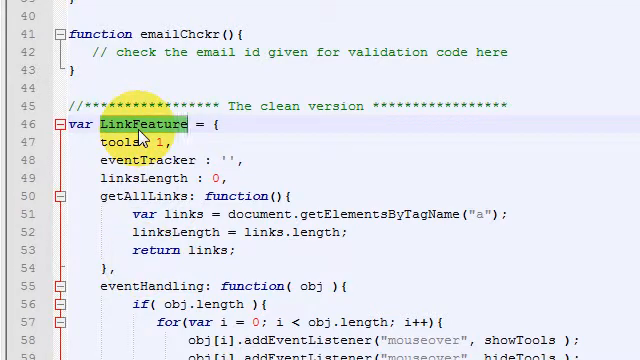
scroll(down, 3)
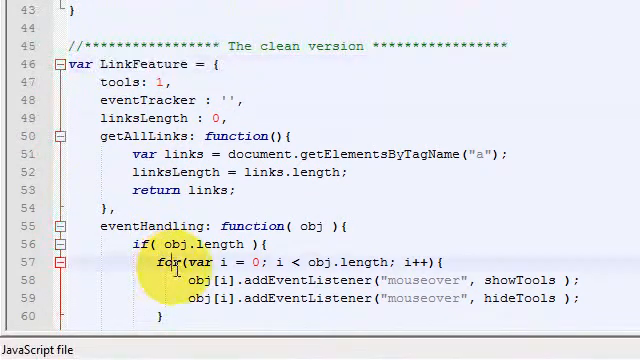
scroll(down, 3)
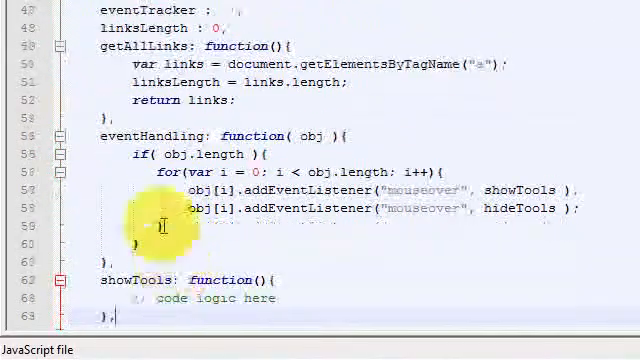
scroll(up, 3)
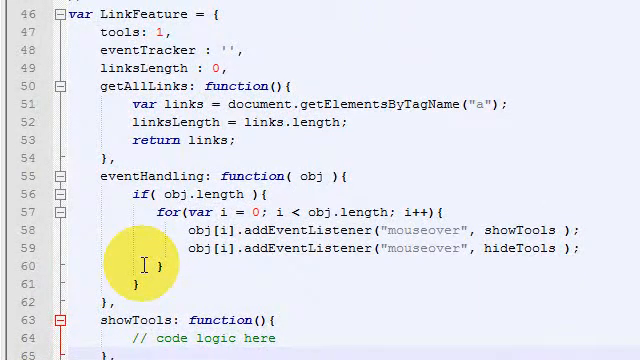
scroll(up, 3)
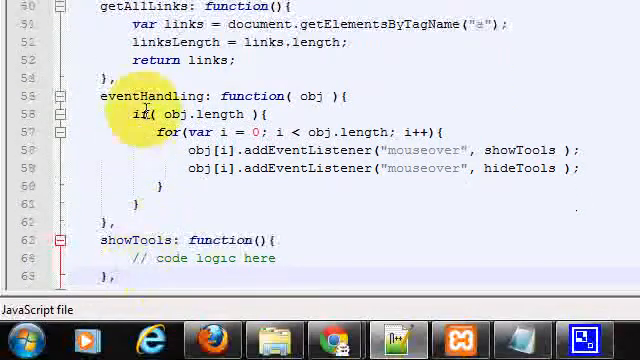
scroll(down, 3)
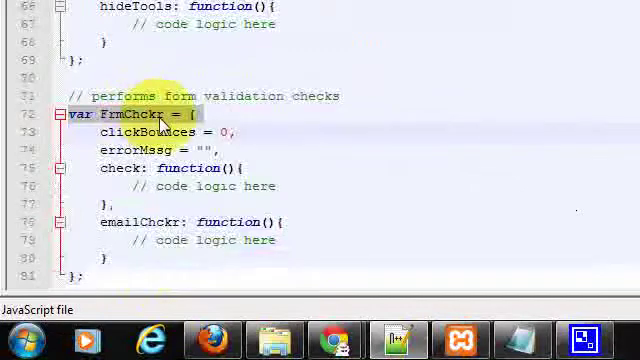
- Highlight the FrmChckr object name and its method definitions to walk through them
double_click(132, 113)
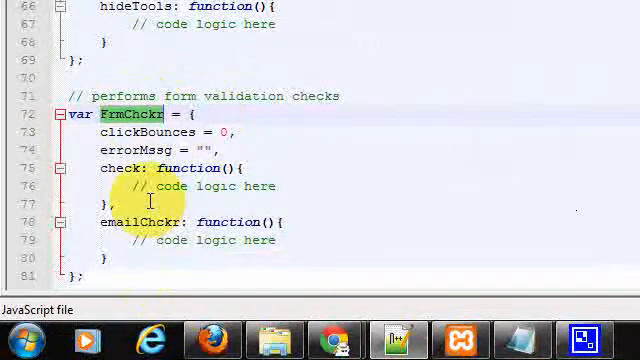
double_click(147, 131)
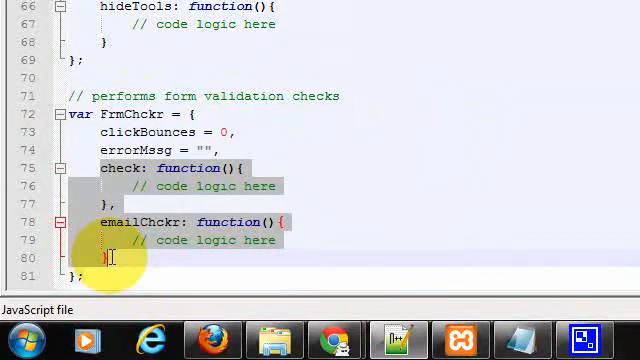
mouse_move(120, 180)
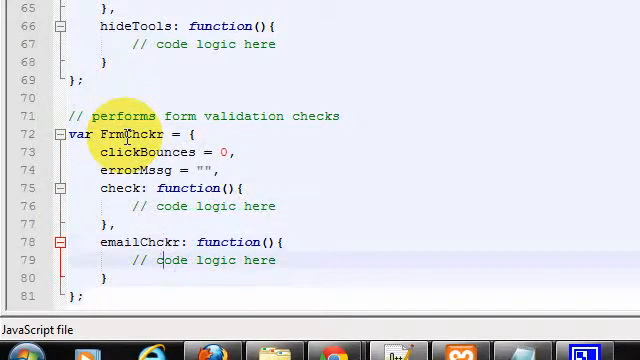
scroll(up, 3)
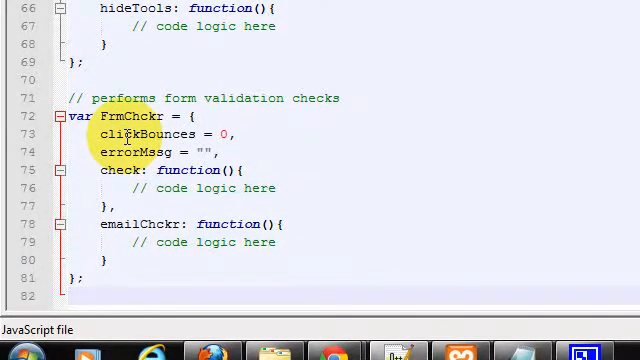
- Type `FrmChckr.check();` on line 82 after the FrmChckr object
text(FrmChckr)
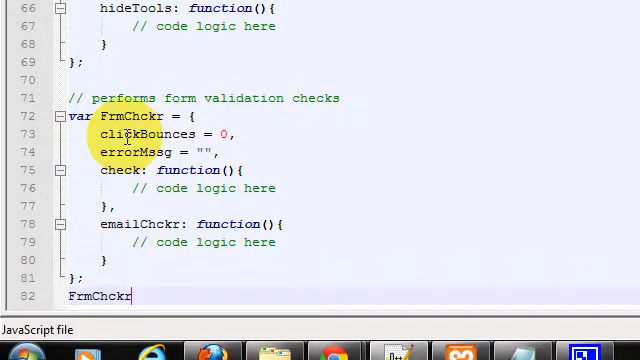
text(.check)
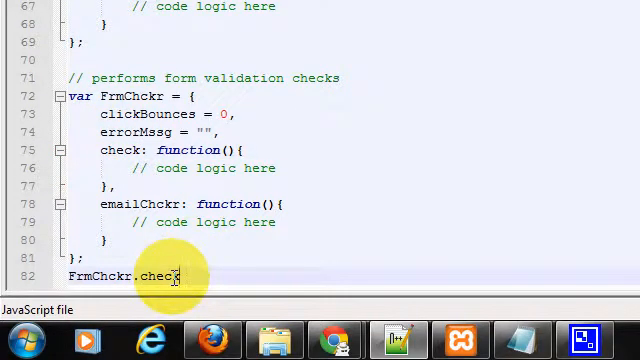
text(();)
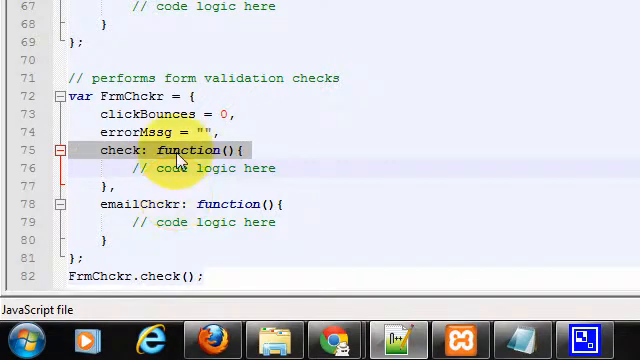
scroll(up, 3)
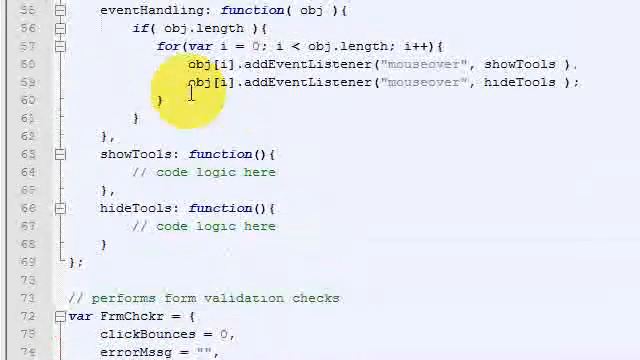
scroll(up, 3)
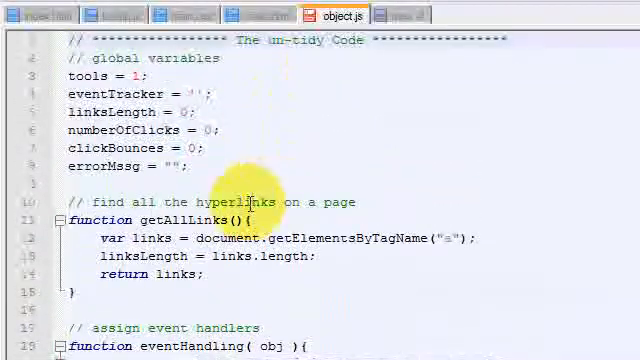
scroll(down, 3)
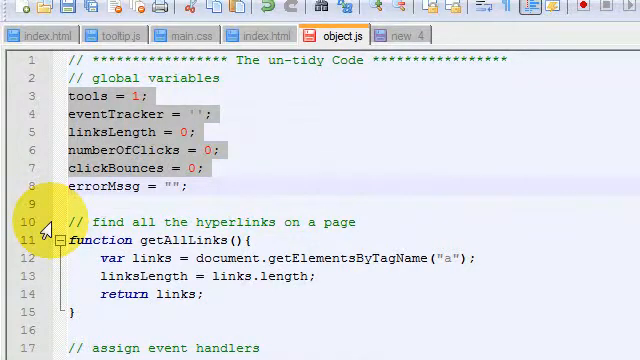
mouse_move(118, 188)
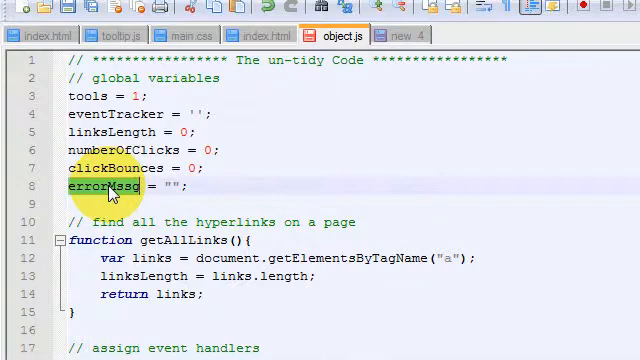
scroll(down, 3)
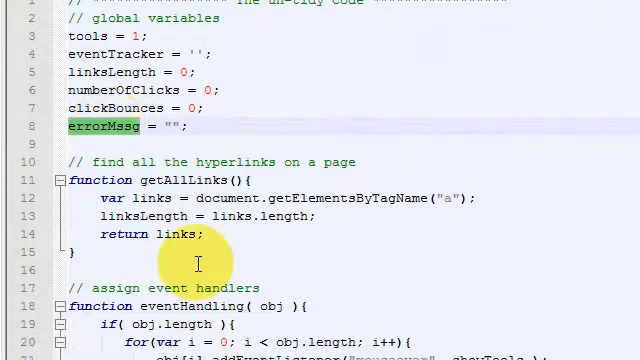
scroll(down, 3)
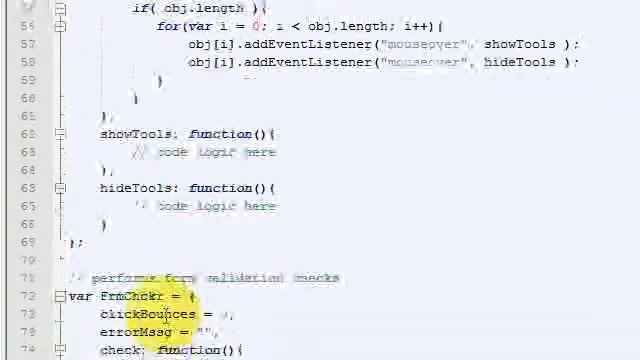
scroll(down, 3)
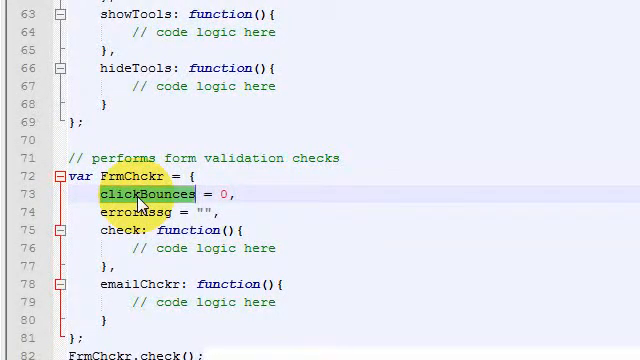
scroll(up, 3)
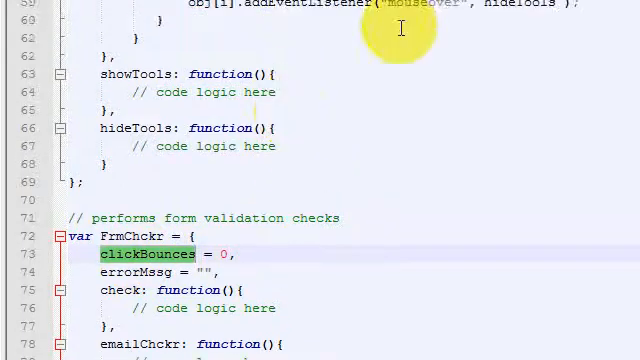